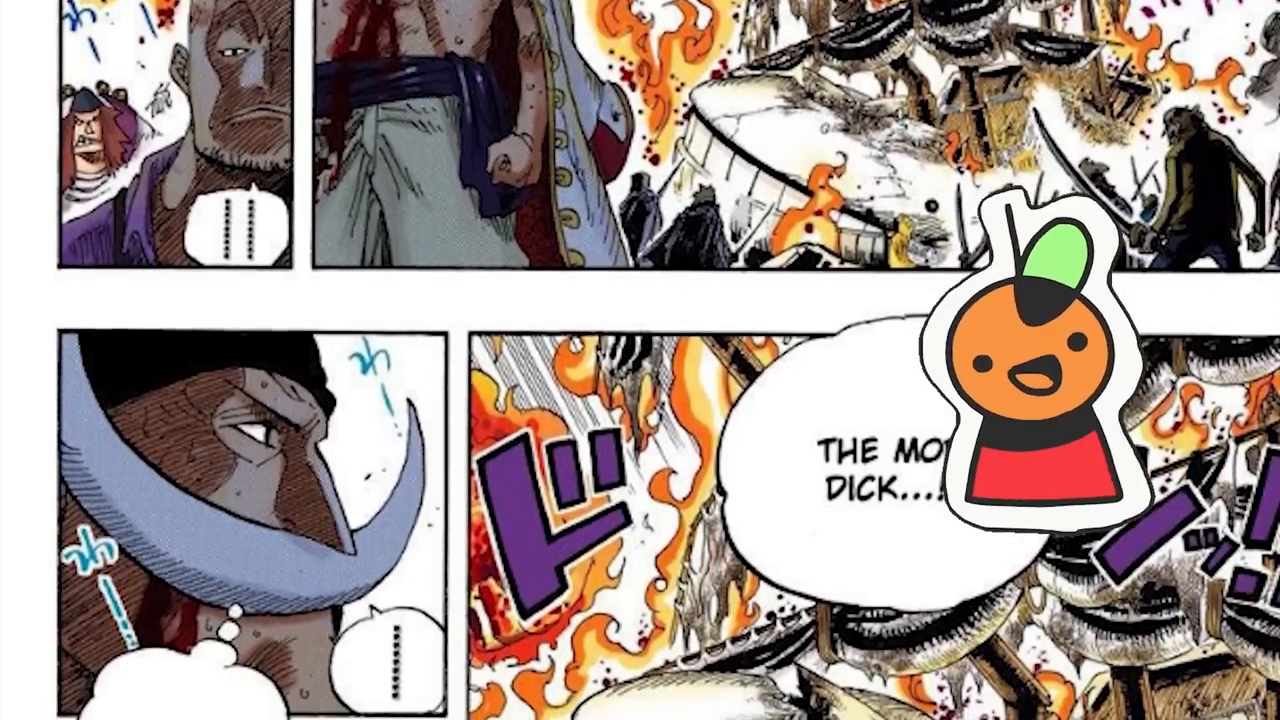
scroll(down, 3)
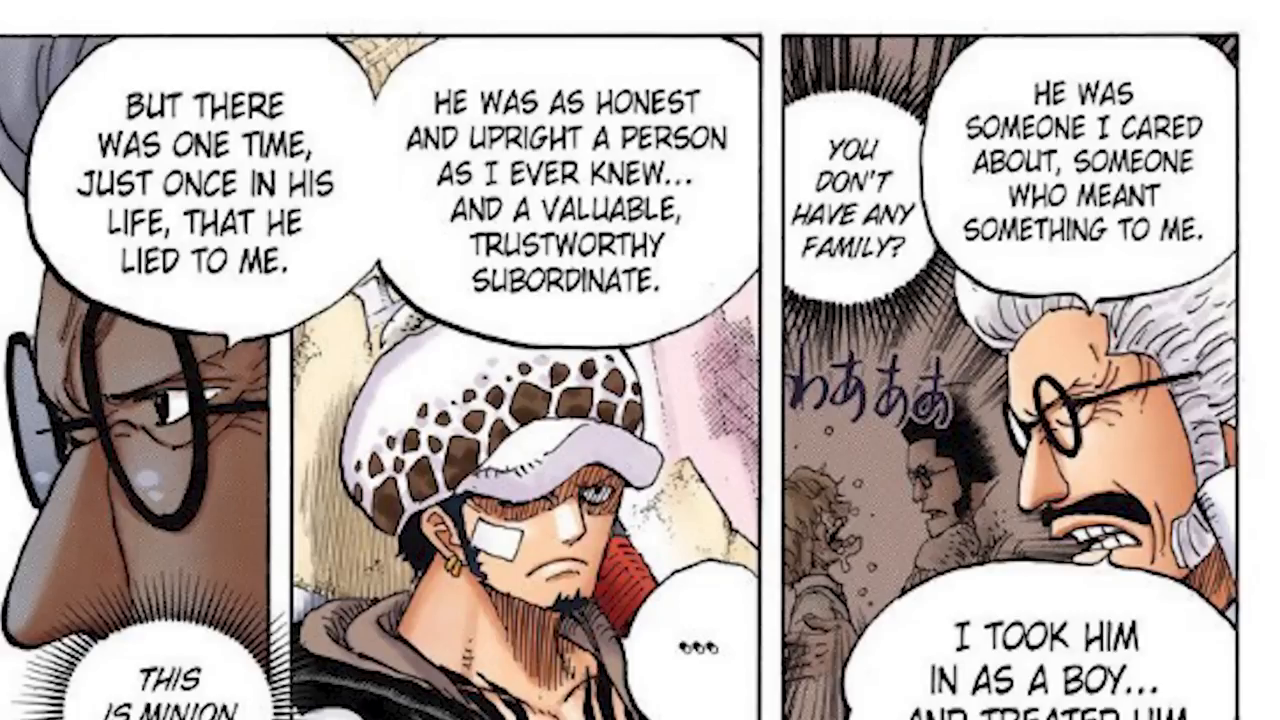
scroll(down, 3)
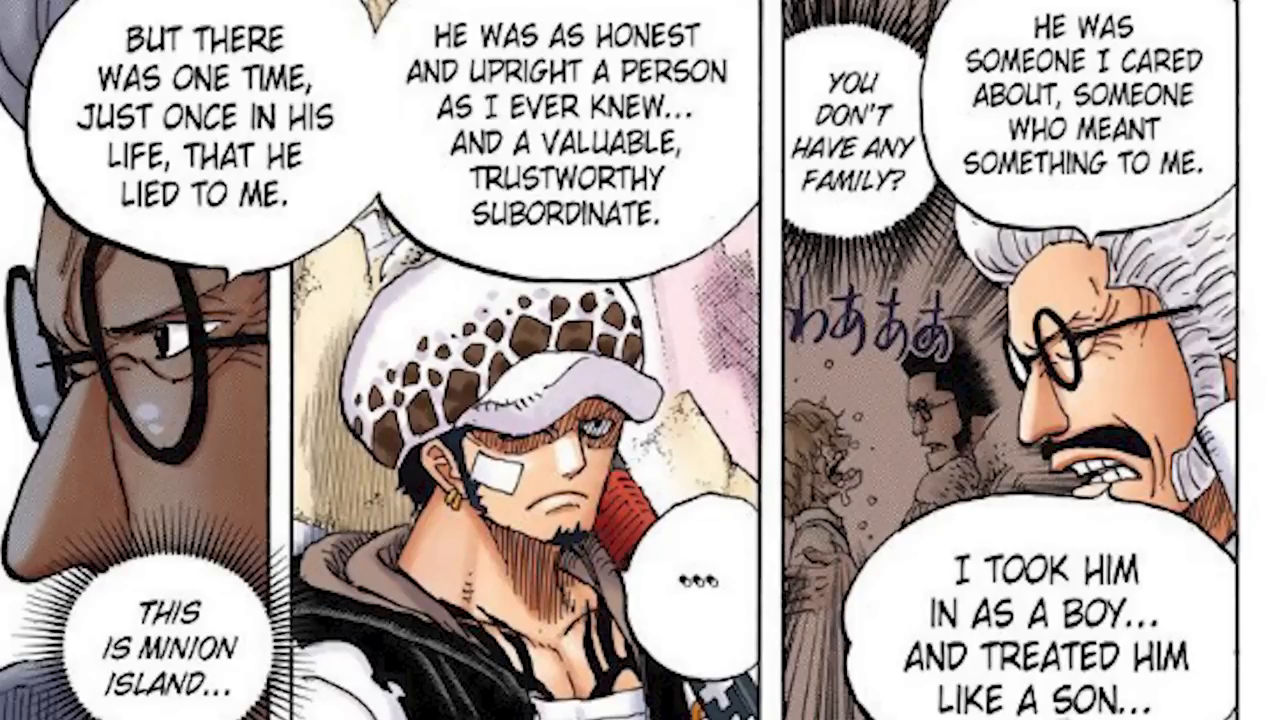
scroll(down, 3)
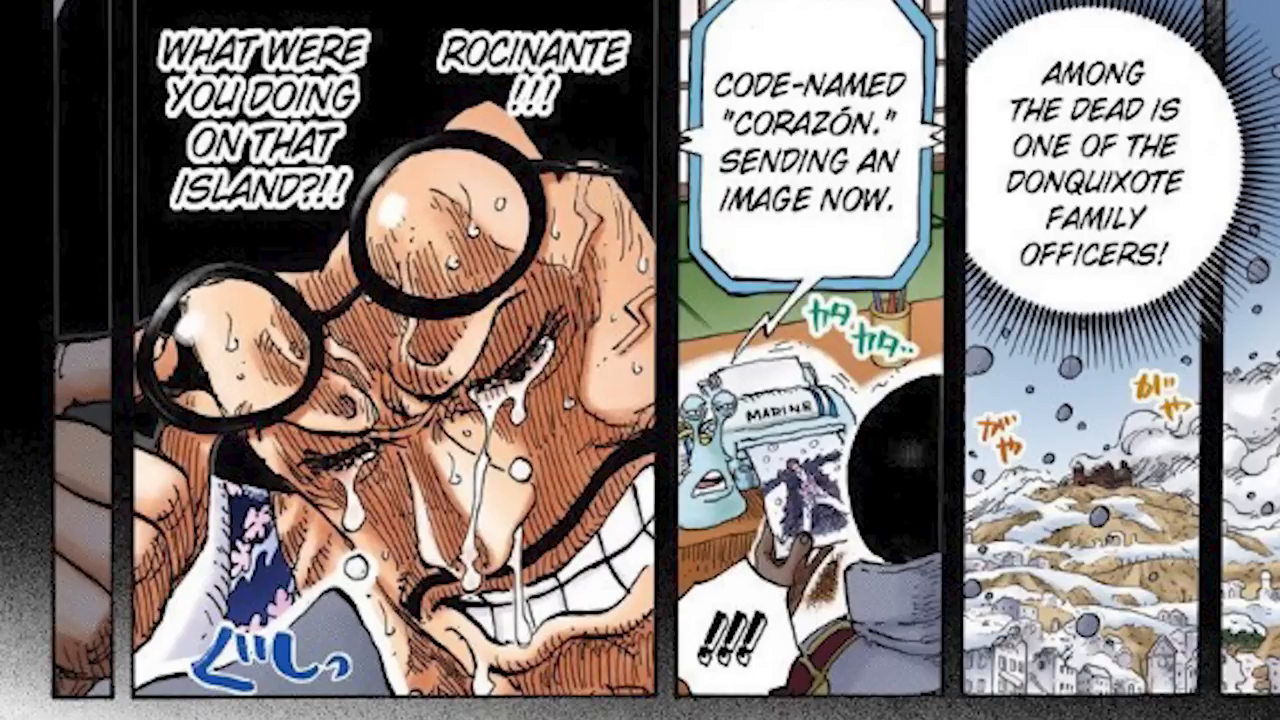